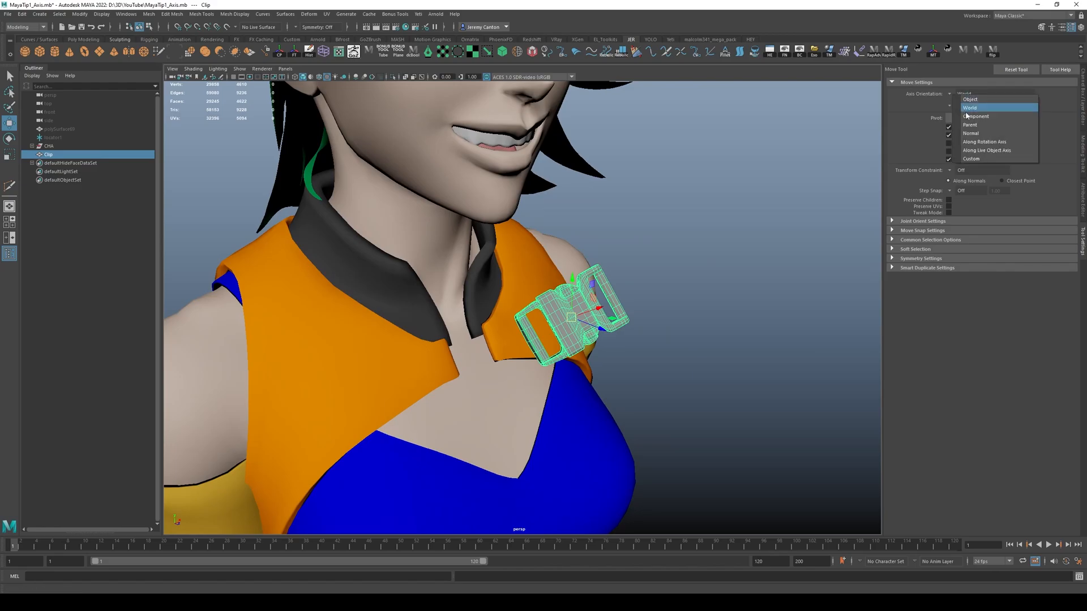
# Set the Move Tool axis orientation to Component before adding the reference cube
pyautogui.click(977, 116)
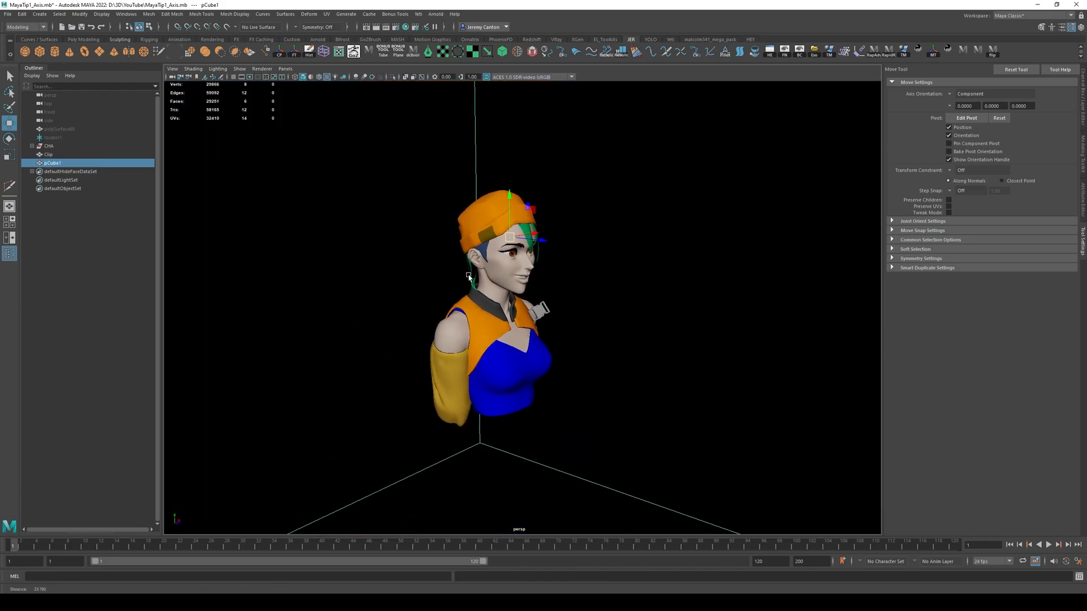
# Switch to the Scale tool to enlarge pCube1 beside the buckle clip
pyautogui.press('r')
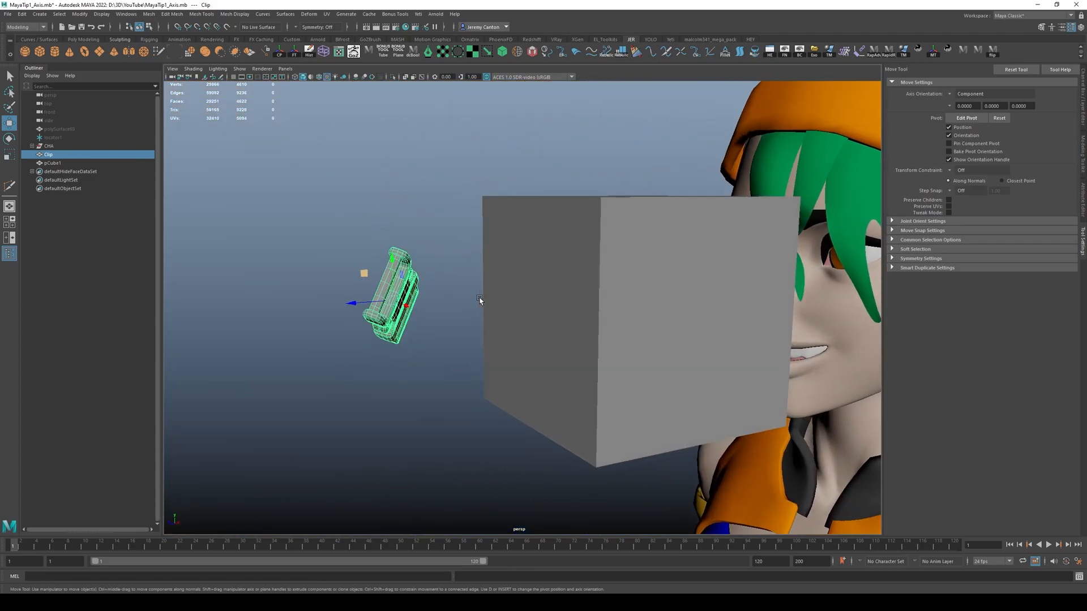
# Activate the Snap Together Tool from the Modify menu
pyautogui.click(80, 13)
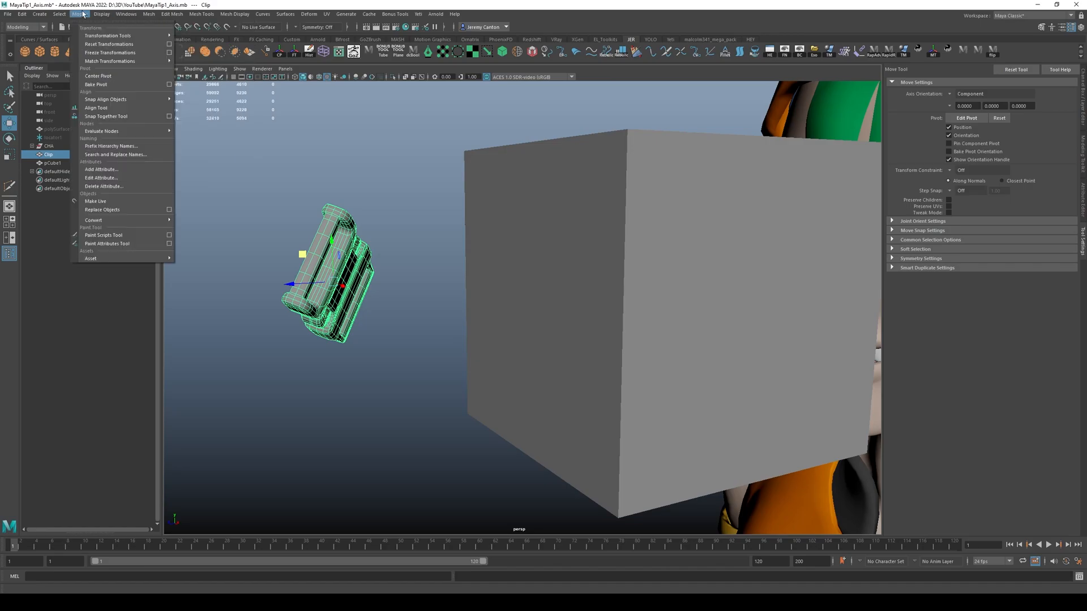
pyautogui.moveTo(106, 115)
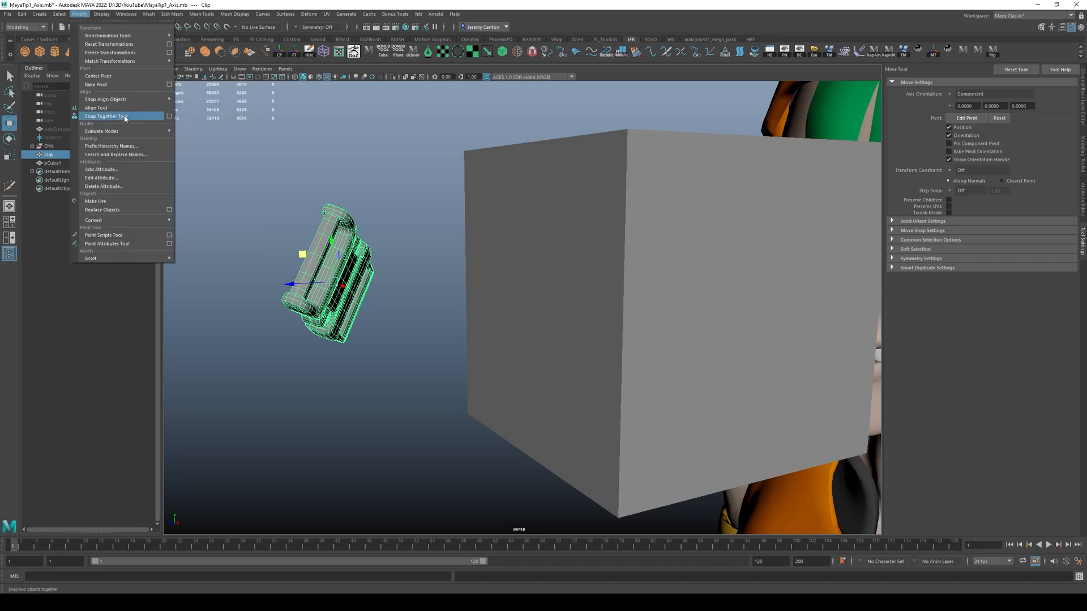
pyautogui.click(104, 115)
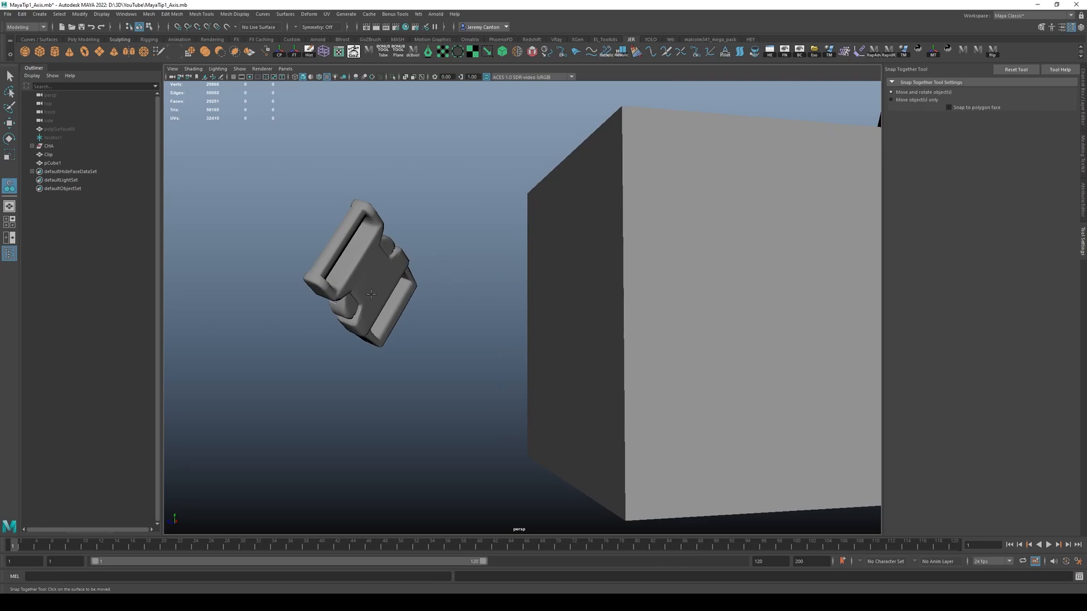
pyautogui.moveTo(608, 288)
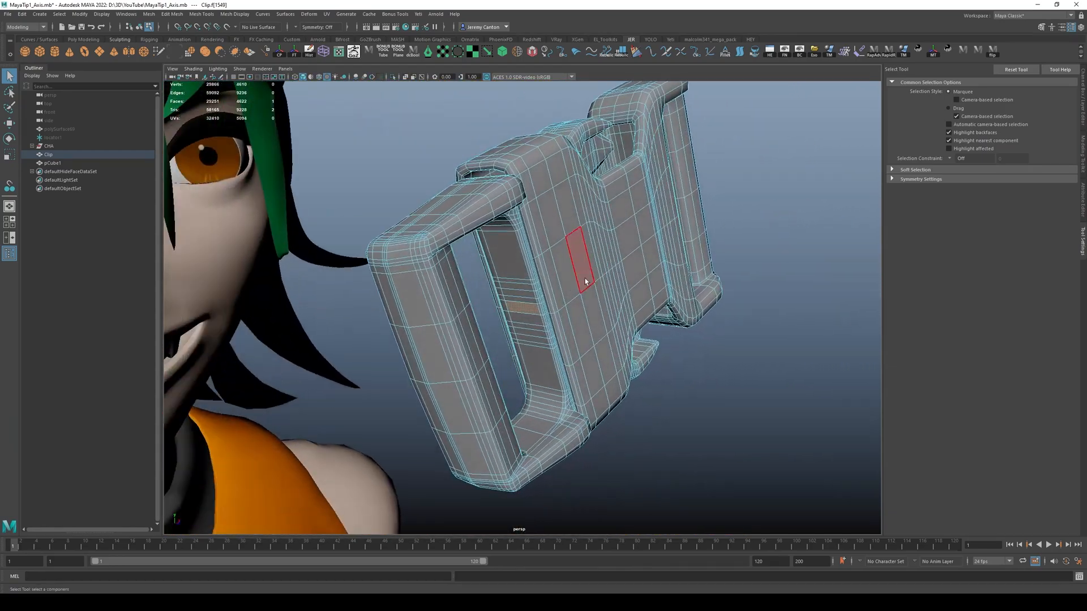
# Return to object mode with the clip selected and open the Modify menu
pyautogui.press('F8')
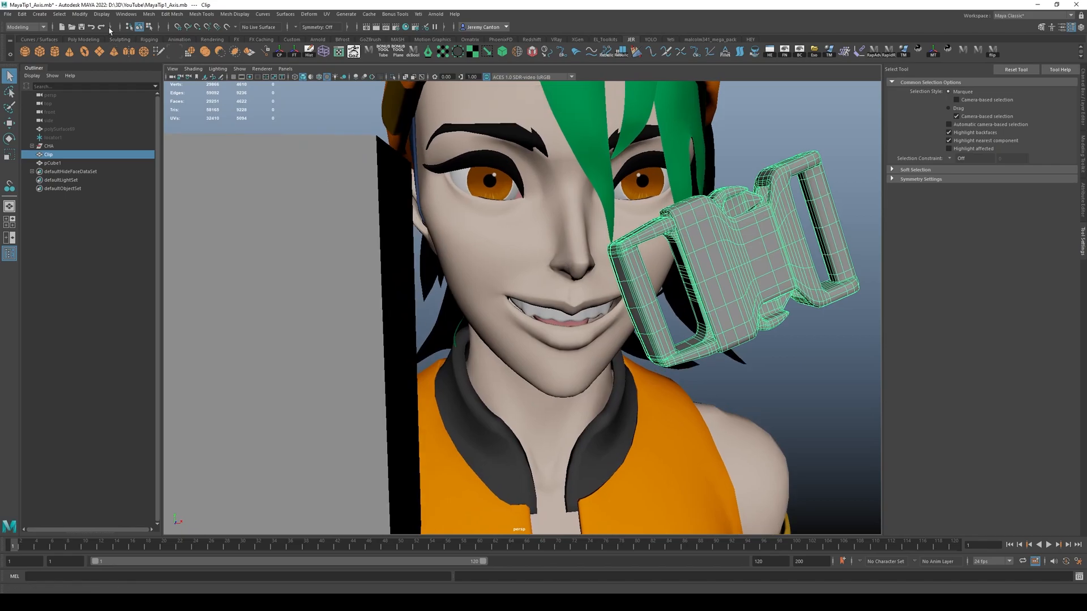
pyautogui.click(79, 13)
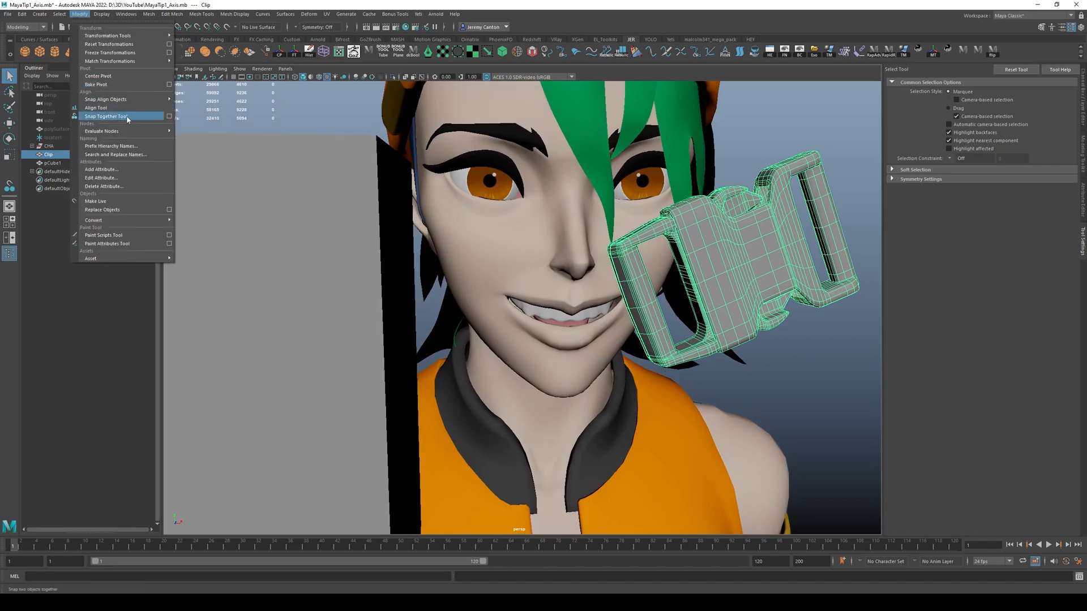
# Snap a clip face onto a cube face, then toggle component mode to verify
pyautogui.click(104, 115)
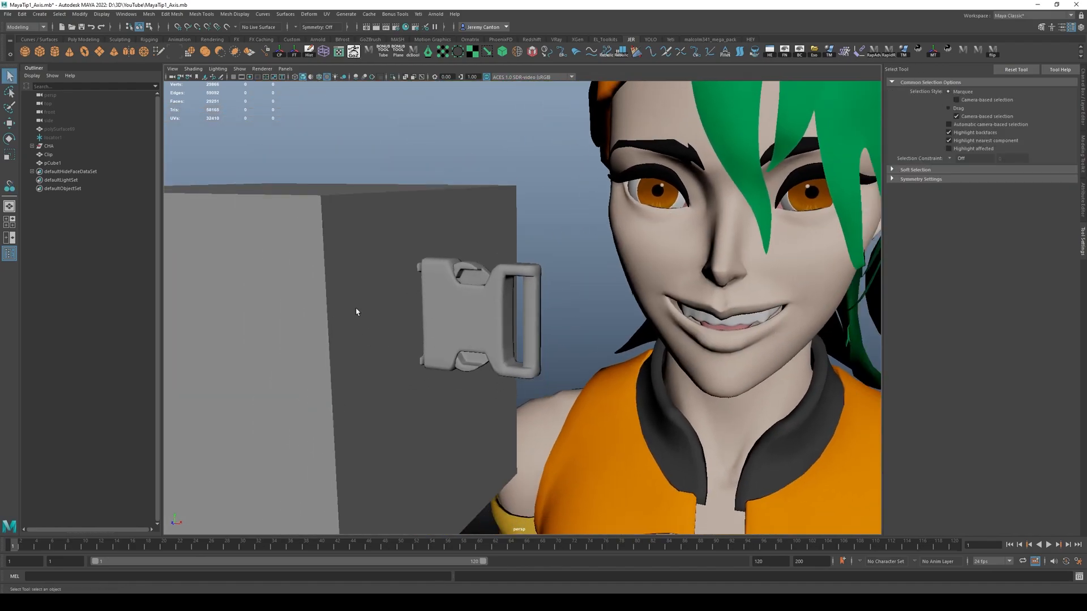
pyautogui.press('F8')
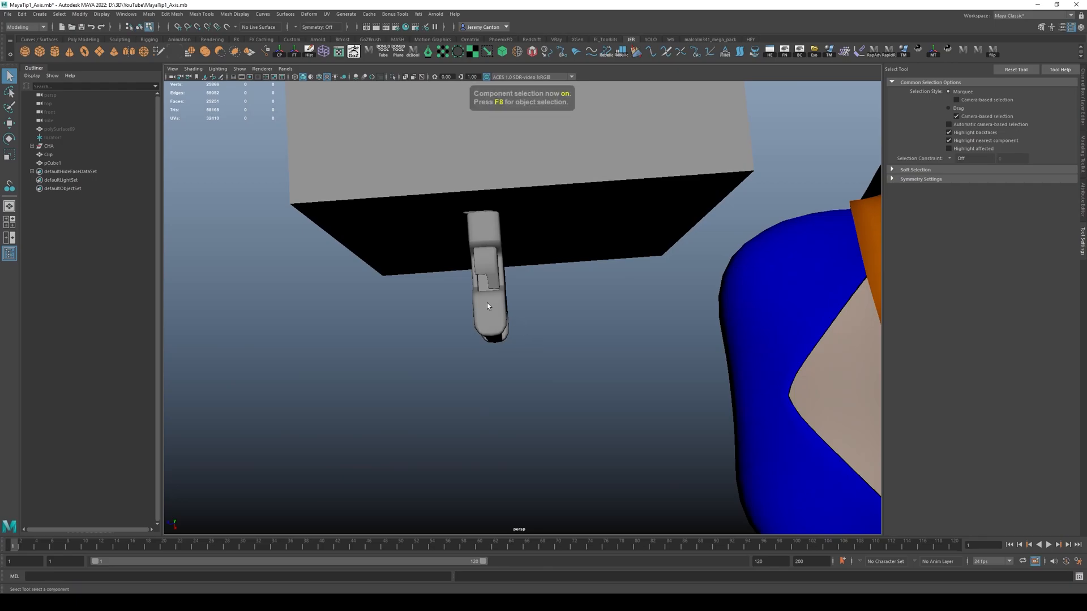
pyautogui.press('F8')
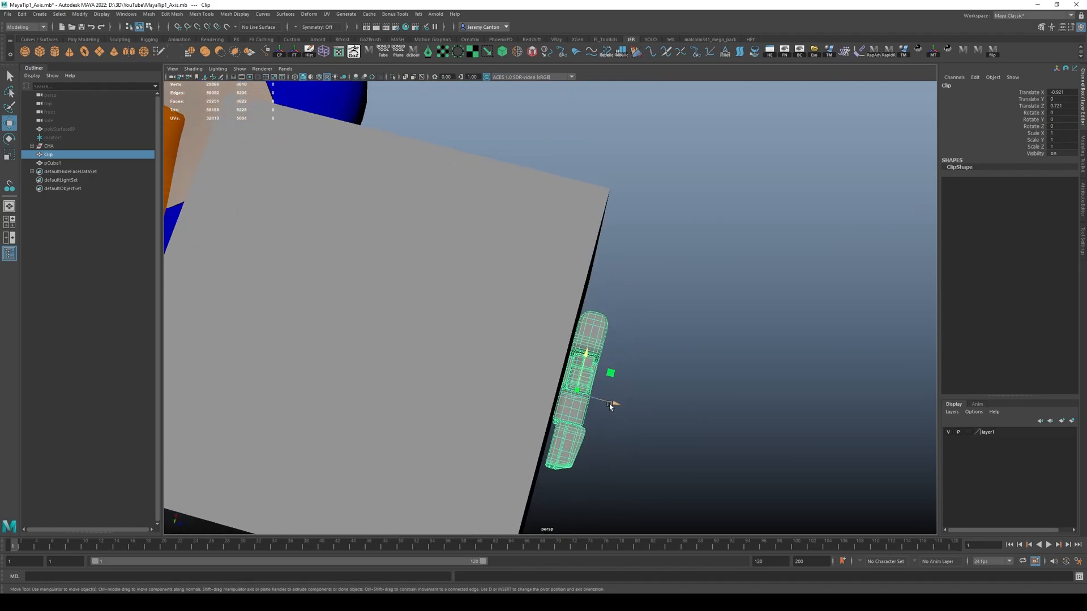
# Orbit the view to confirm the clip sits square with zero rotation
pyautogui.moveTo(589, 374); pyautogui.dragTo(527, 319)
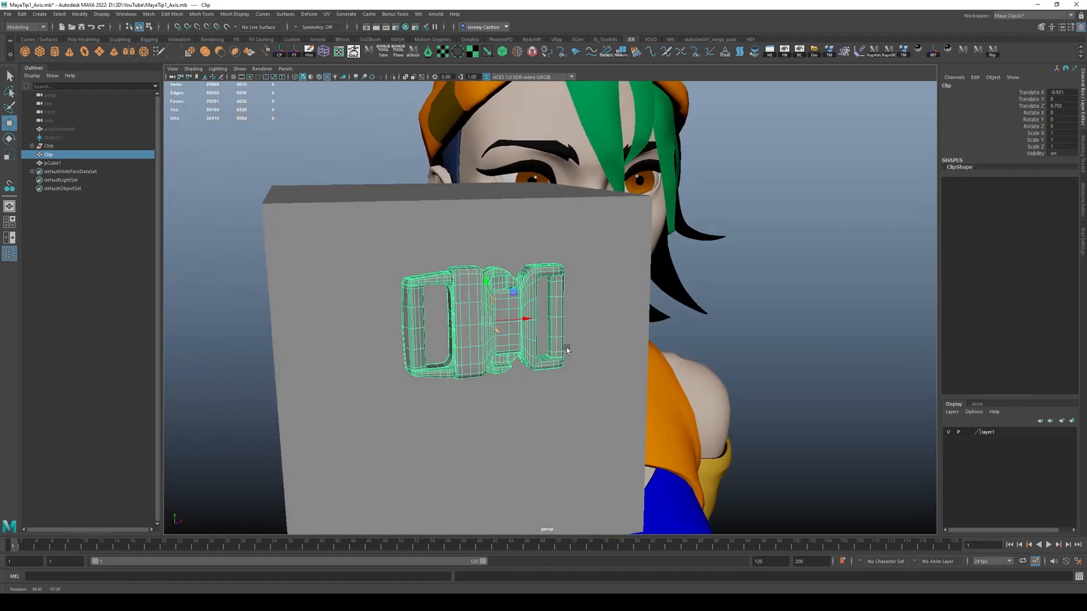